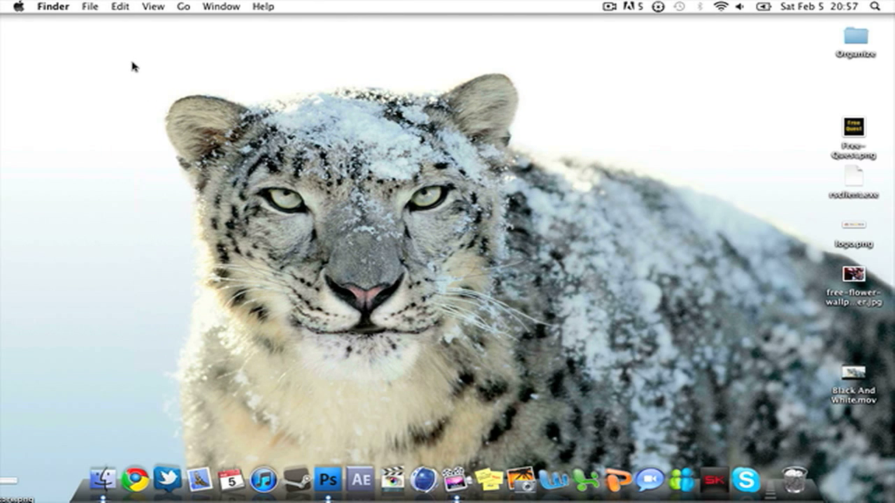
mouse_move(129, 64)
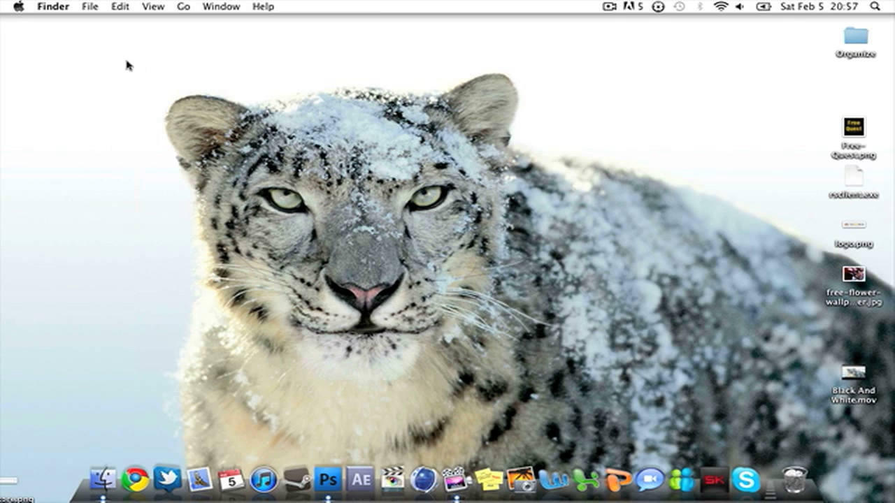
mouse_move(341, 429)
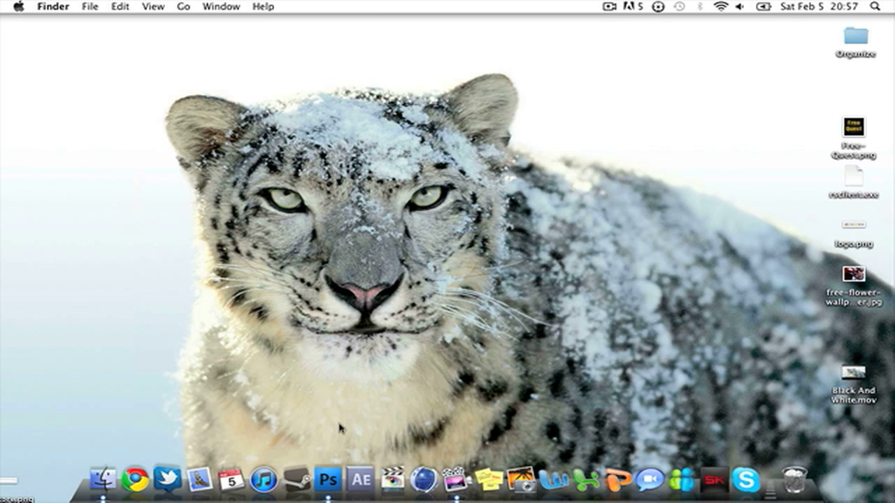
mouse_move(338, 431)
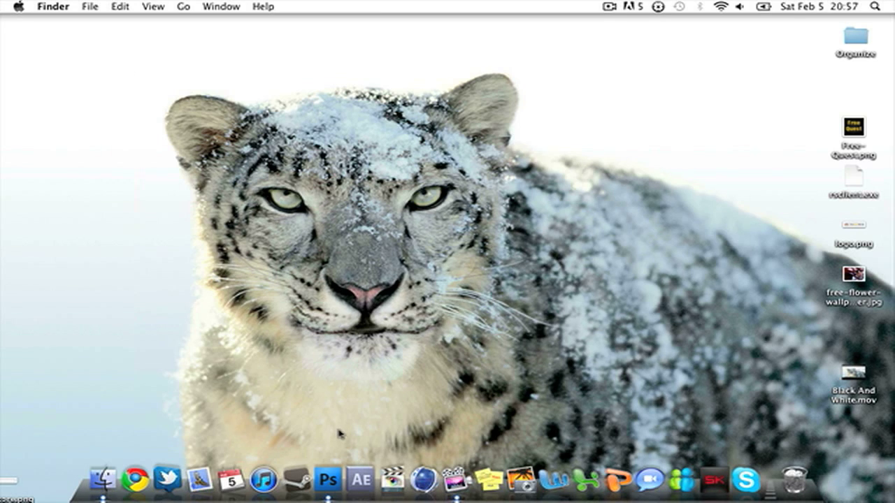
- Convert the cow image to CMYK Color, accepting the profile warning, and make its background editable Layer 0
click(327, 480)
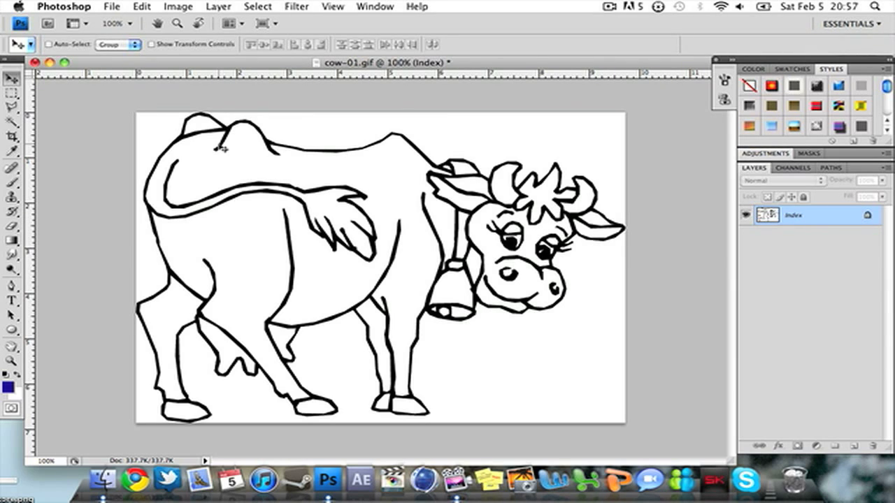
click(177, 6)
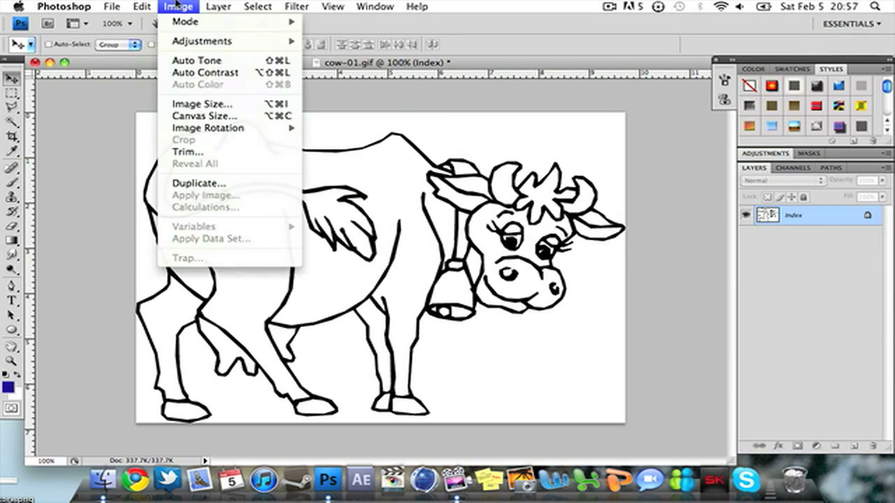
mouse_move(185, 22)
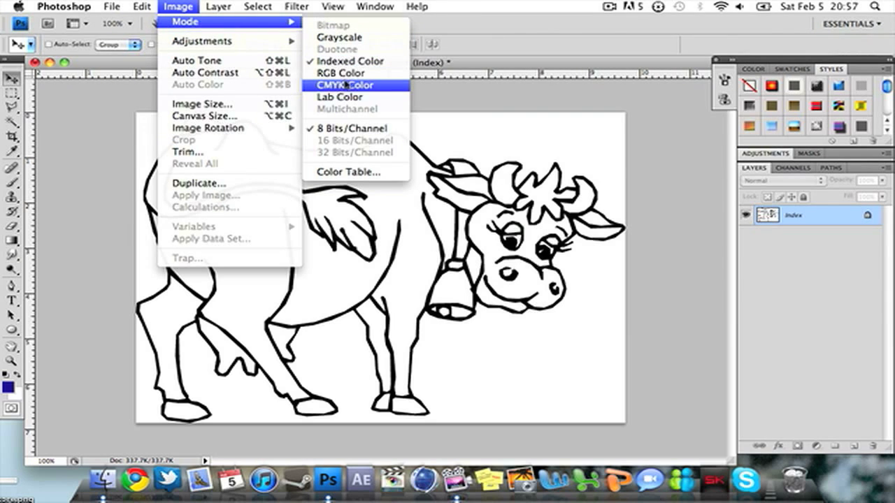
click(343, 85)
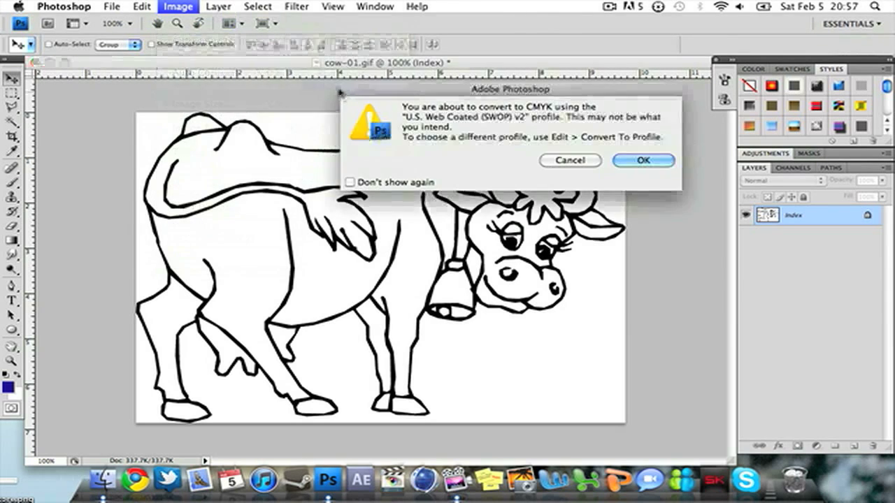
click(643, 160)
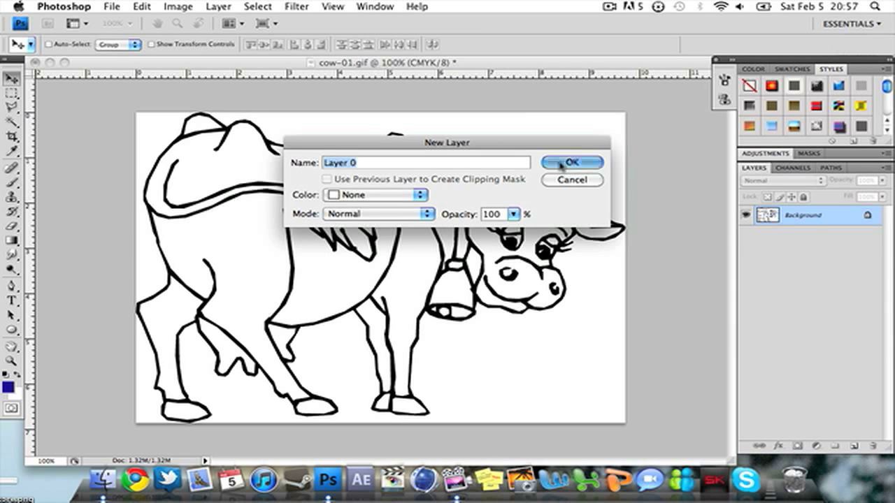
click(572, 162)
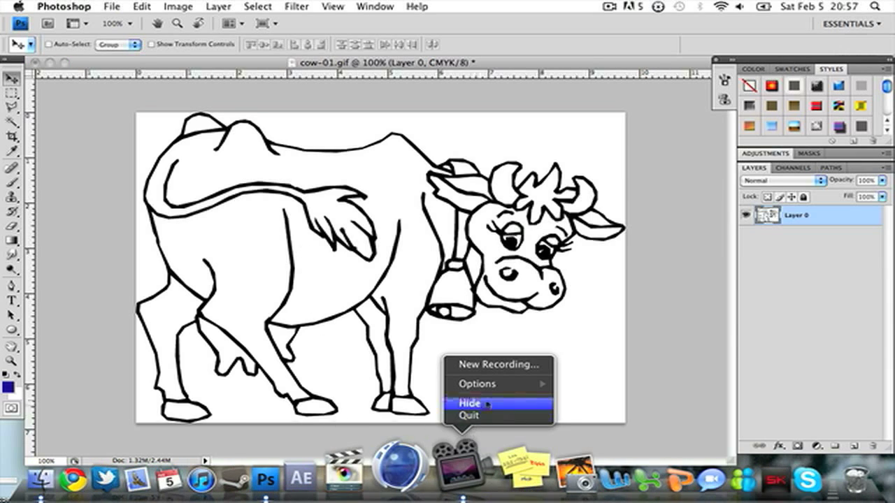
- Hide Photoshop from the Dock so the Finder desktop shows again
click(470, 403)
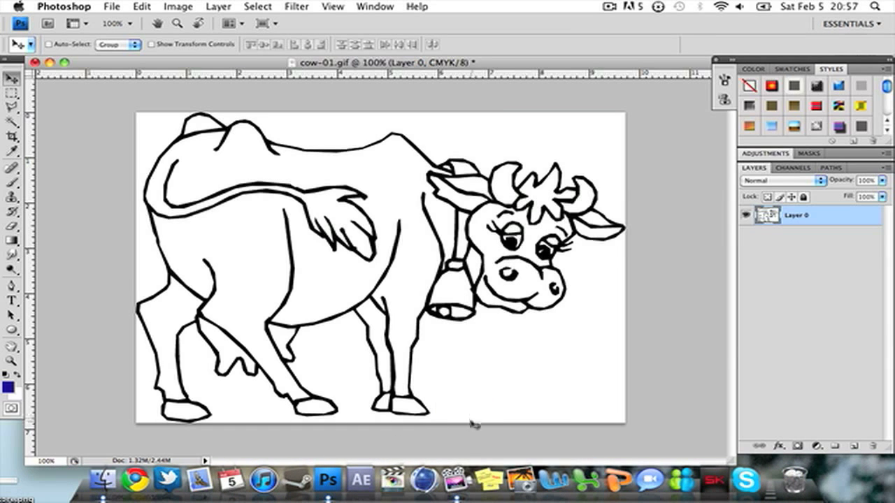
right_click(325, 478)
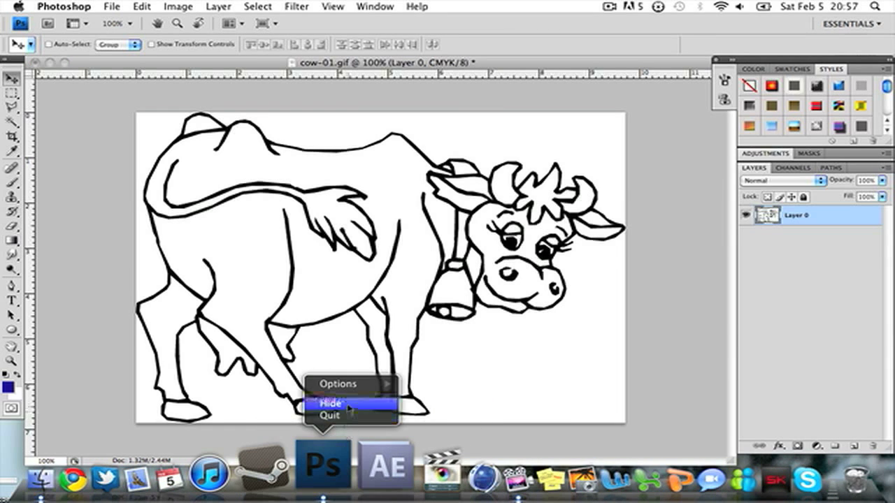
click(330, 403)
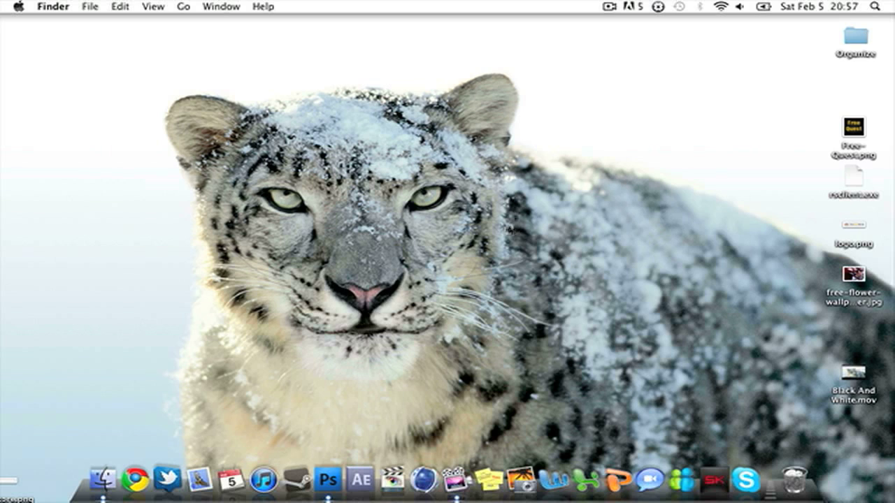